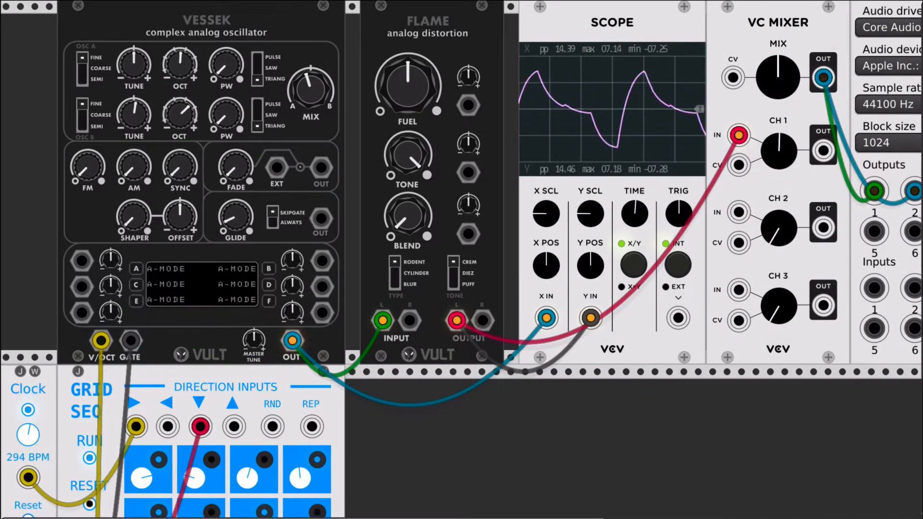
Step: Select the Flame module area and nudge a neighbouring control before adjusting Flame
click(777, 150)
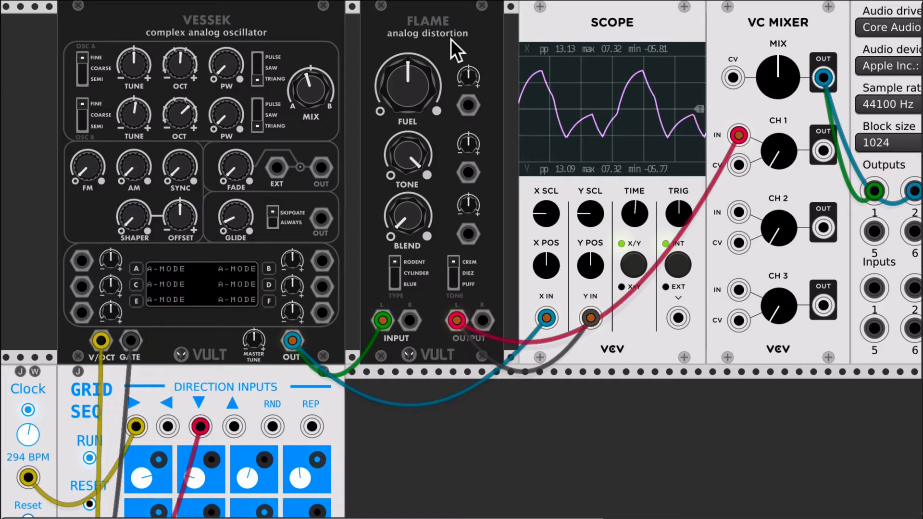
mouse_move(423, 29)
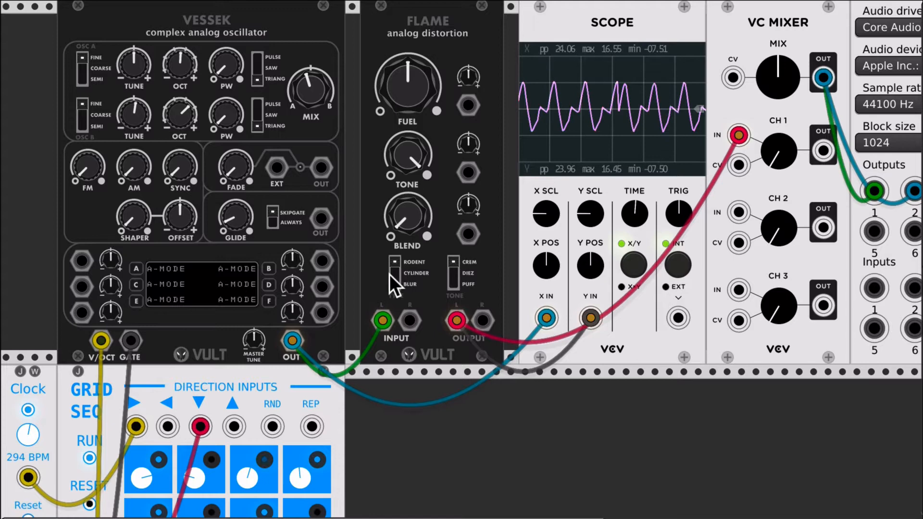
click(452, 262)
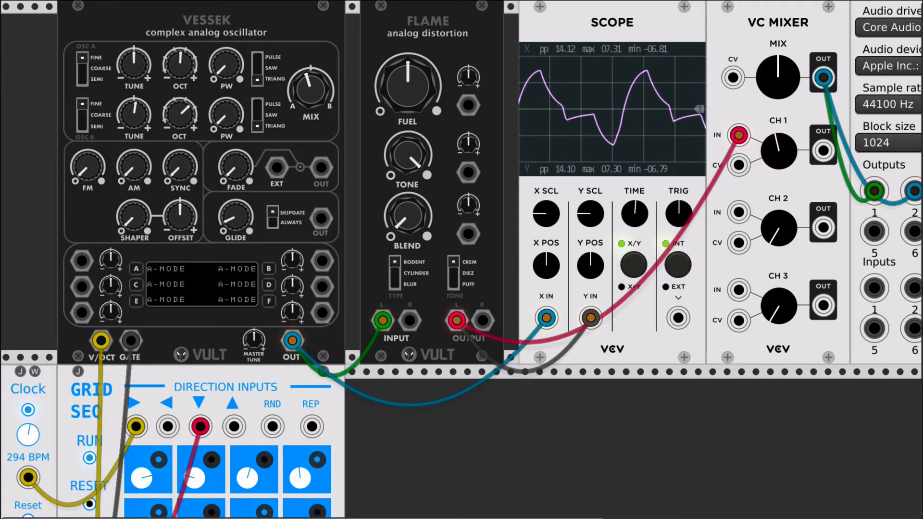
drag(311, 89, 318, 106)
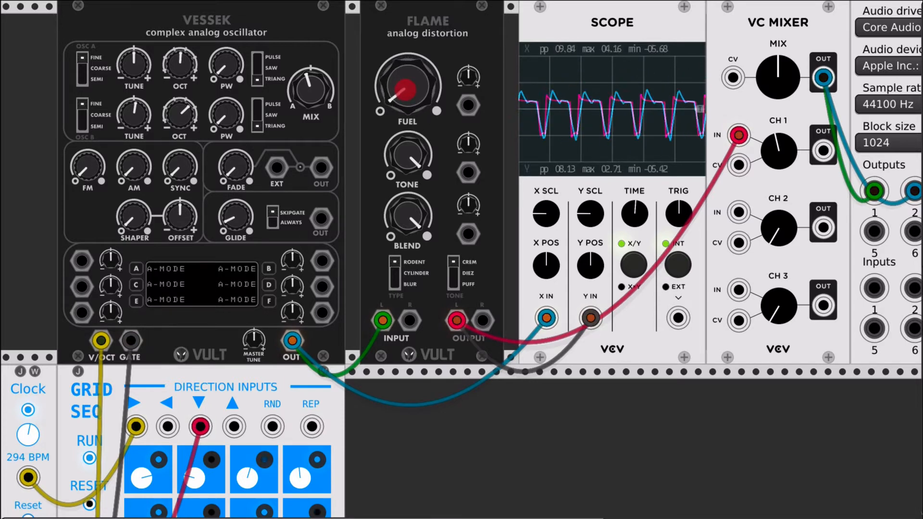
Step: Raise and lower Flame's FUEL and shift its BLEND so the distorted Scope trace diverges from the dry one
drag(407, 86, 407, 103)
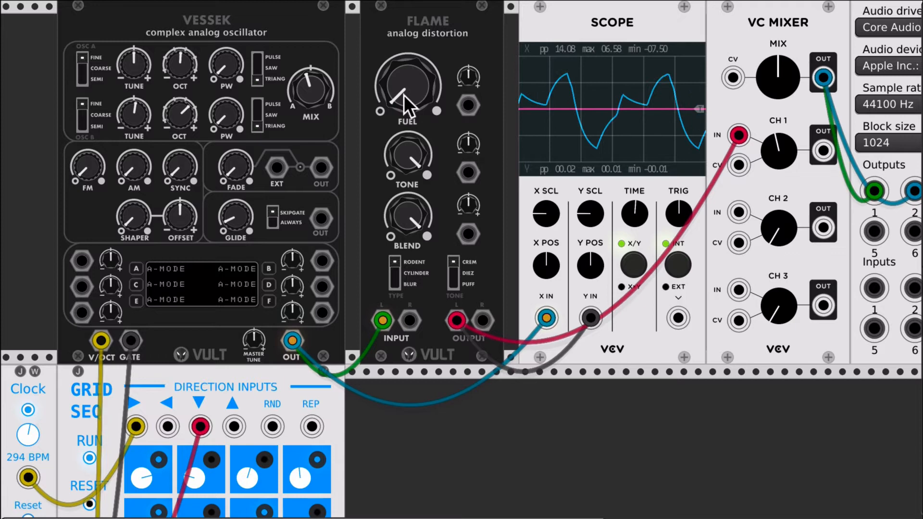
drag(406, 86, 415, 97)
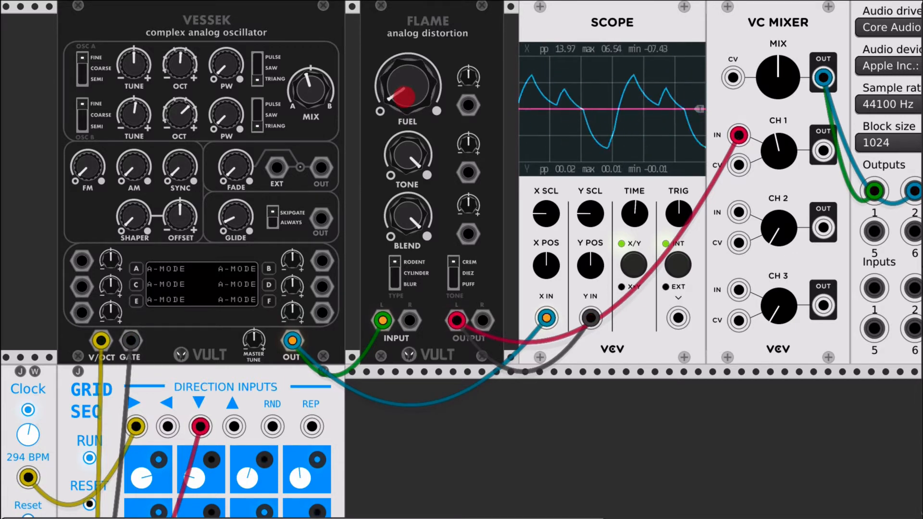
drag(407, 86, 389, 77)
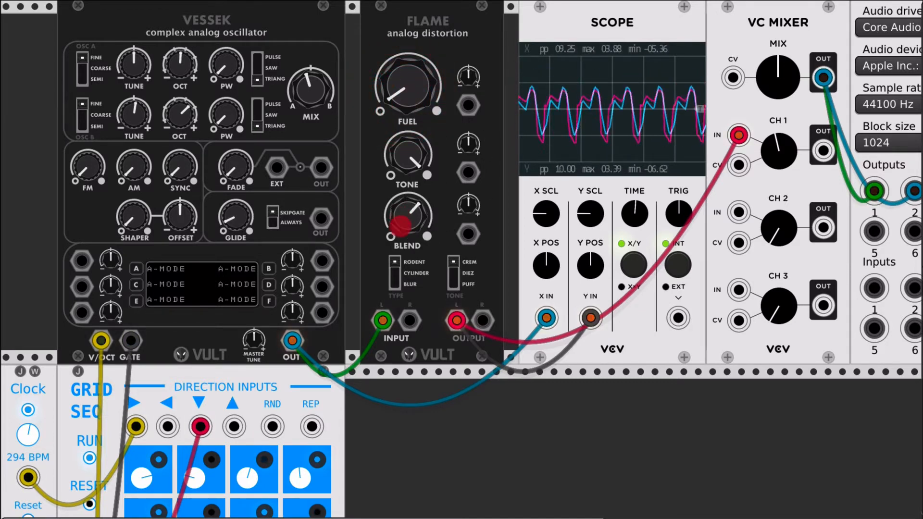
drag(407, 221, 412, 208)
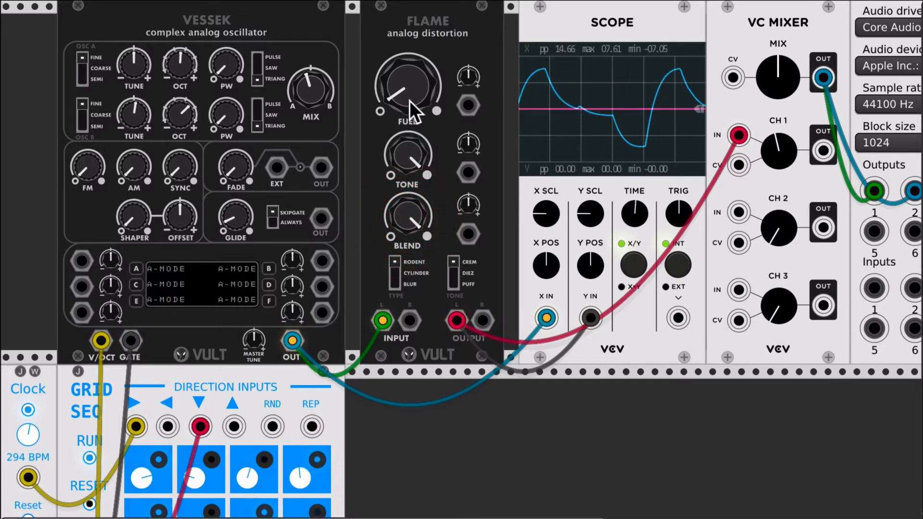
drag(408, 86, 424, 64)
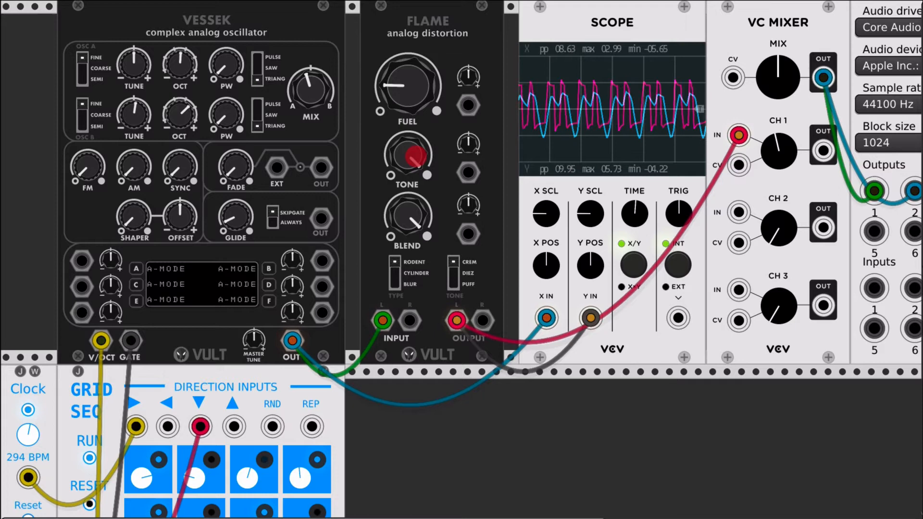
Step: Turn Flame's TONE knob so the distorted trace's shape shifts against the dry Vessek trace
drag(408, 156, 427, 177)
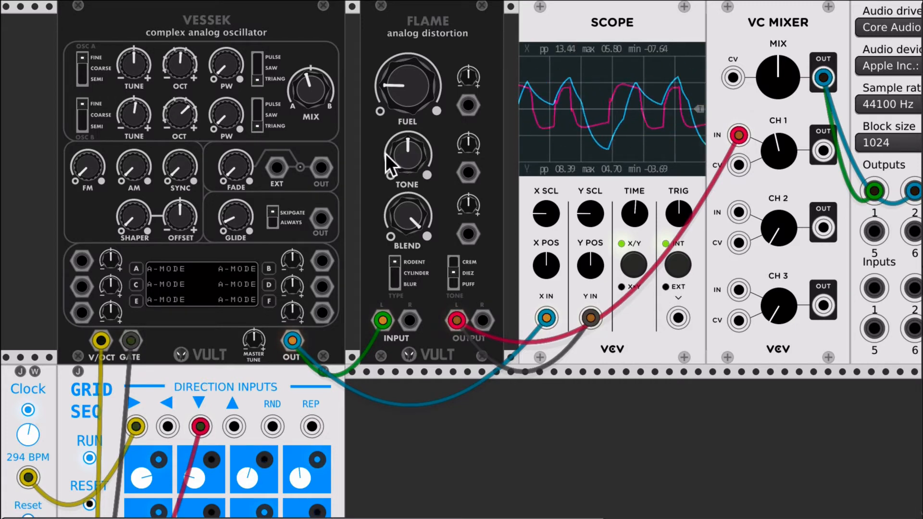
Step: Sweep Flame's TONE up, back down and up again, reshaping the distorted waveform on Scope
drag(406, 158, 407, 141)
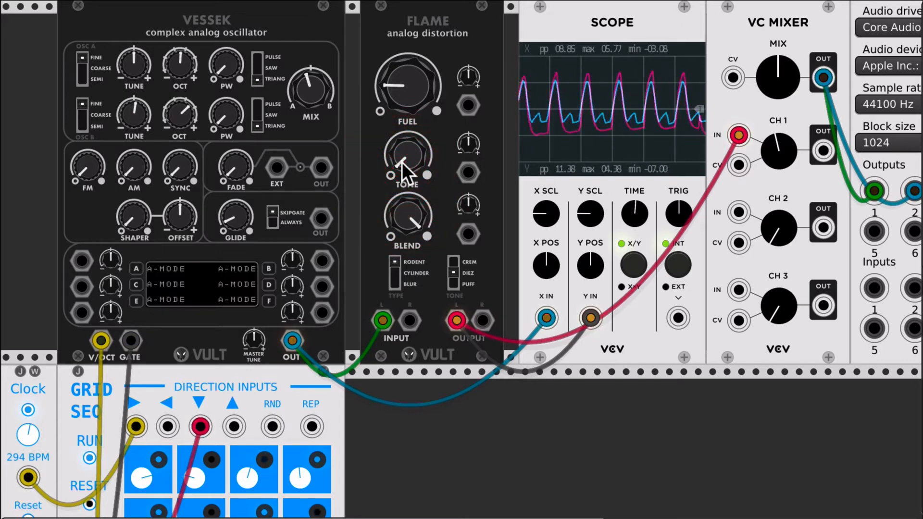
drag(406, 160, 397, 163)
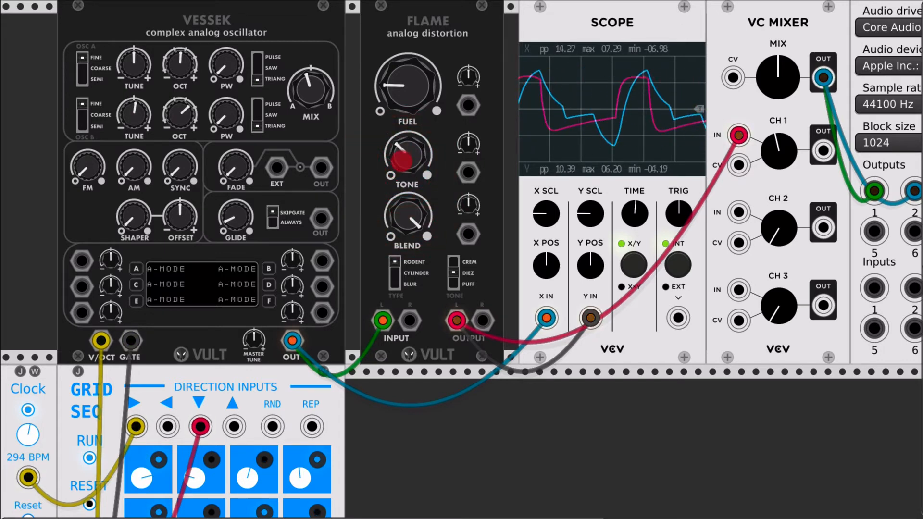
drag(406, 158, 413, 147)
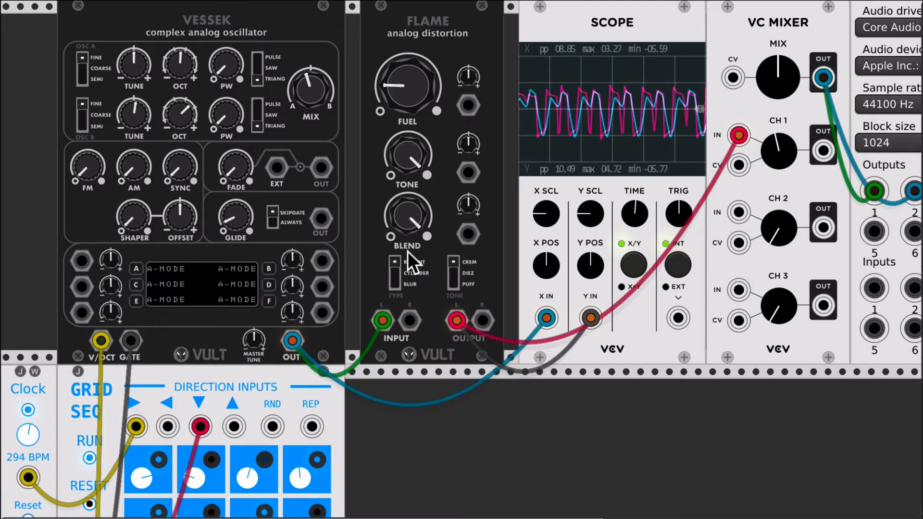
Step: Push Flame's FUEL drive progressively higher in several turns
drag(407, 82, 407, 70)
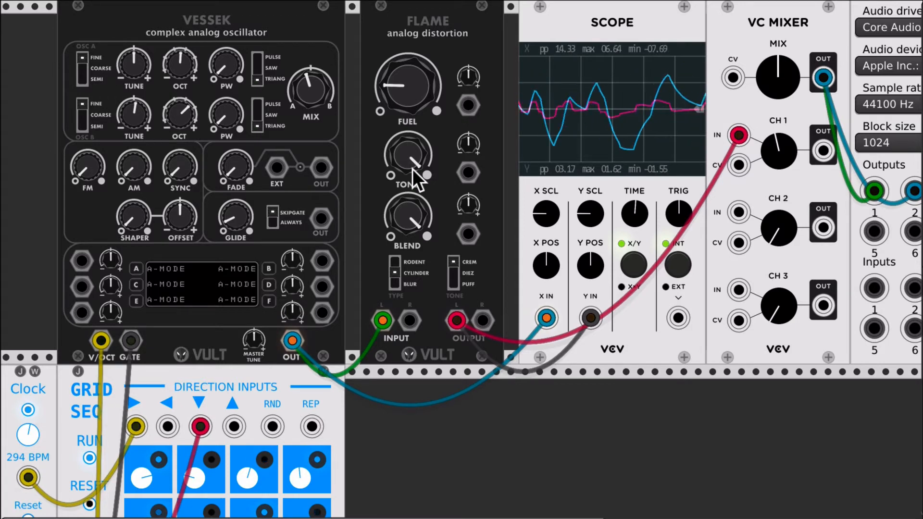
drag(406, 86, 407, 70)
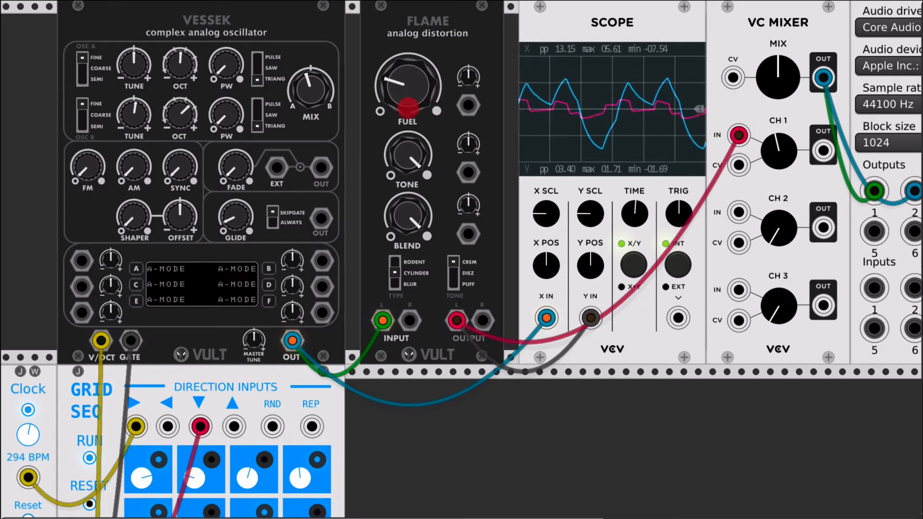
drag(407, 85, 412, 70)
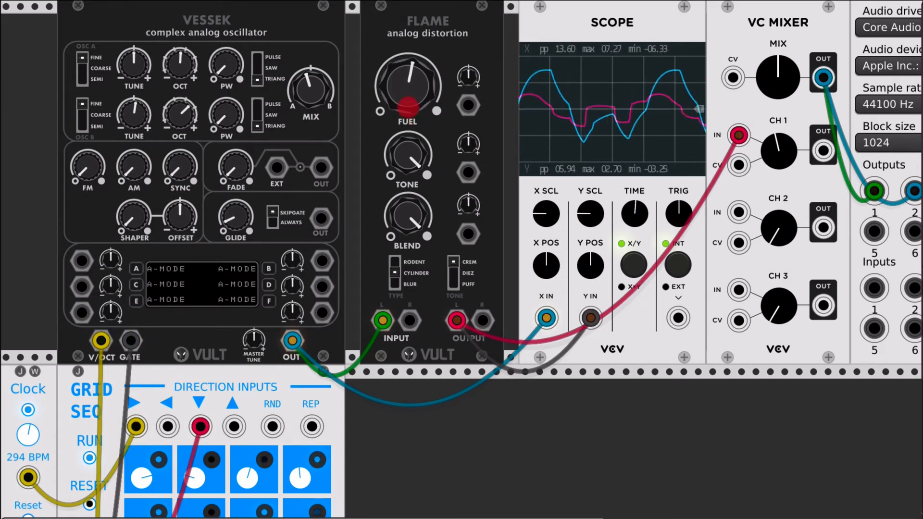
drag(407, 85, 419, 77)
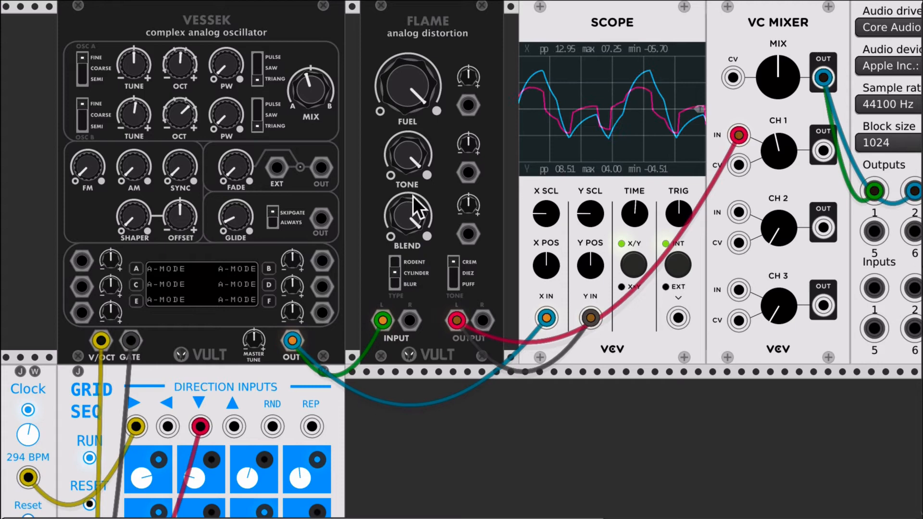
Step: Rebalance Flame's BLEND mix and ease FUEL back, leaving spiky peaks on both Scope traces
drag(408, 219, 408, 211)
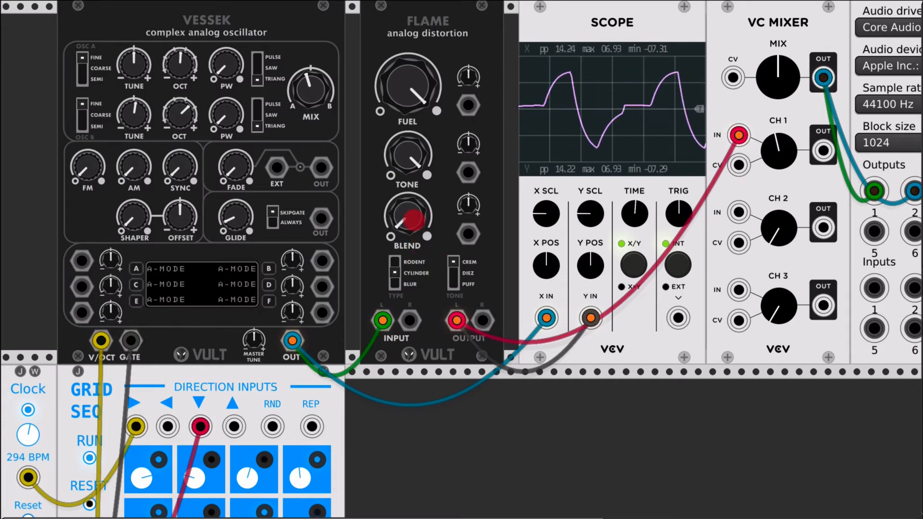
drag(408, 218, 412, 230)
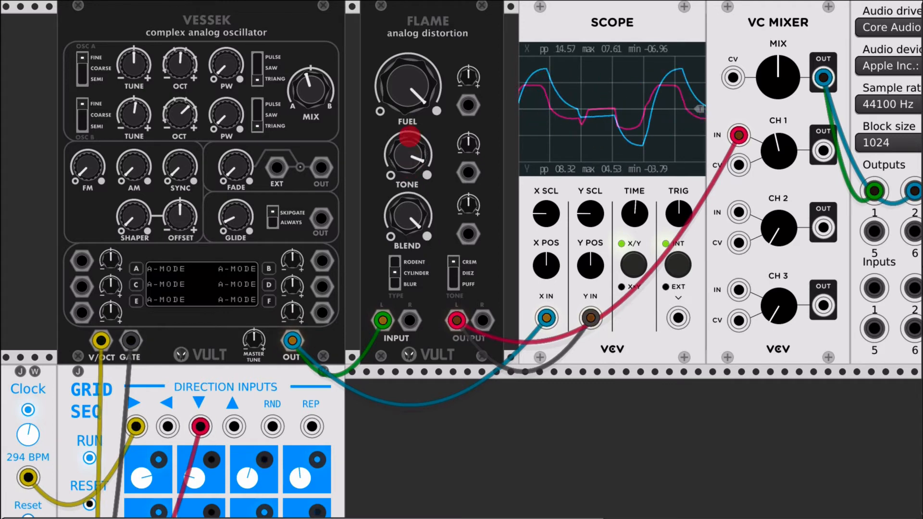
drag(406, 85, 415, 107)
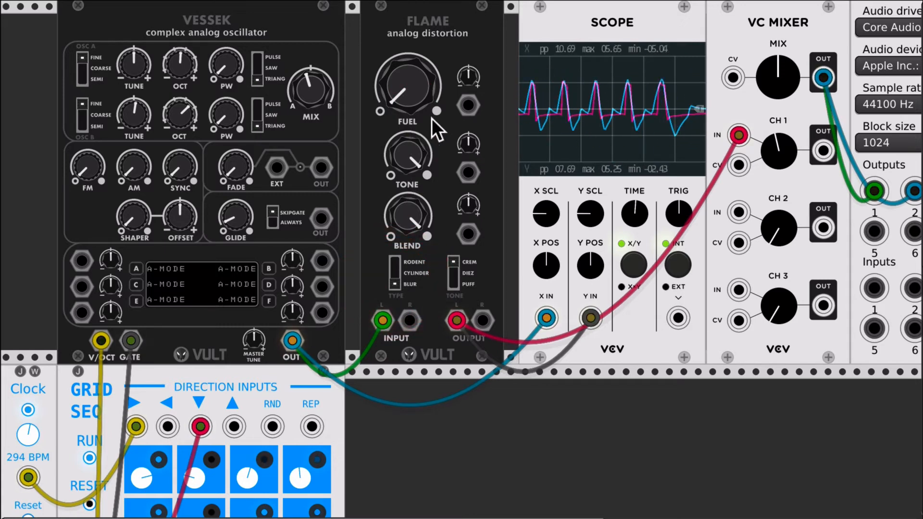
Step: Turn Flame's drive up then back off, shift BLEND toward distorted and fine-tune TONE to taste
drag(407, 85, 418, 88)
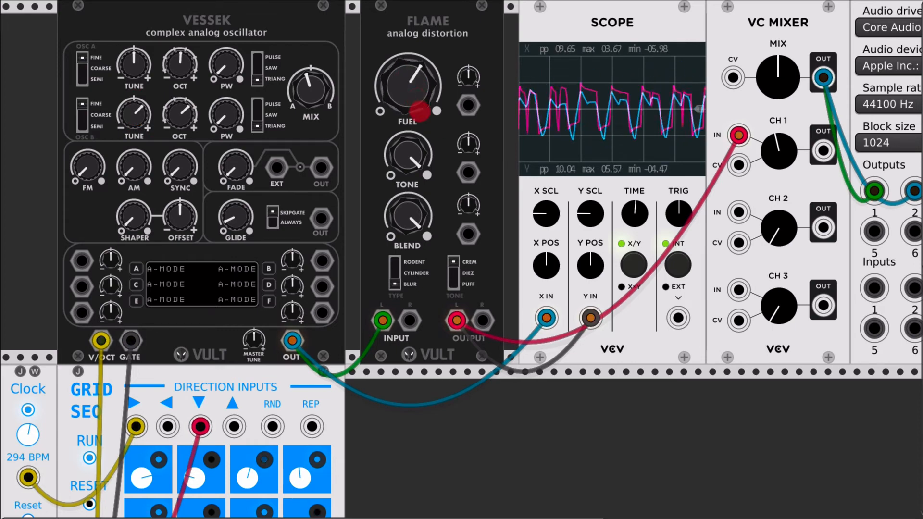
drag(406, 87, 424, 70)
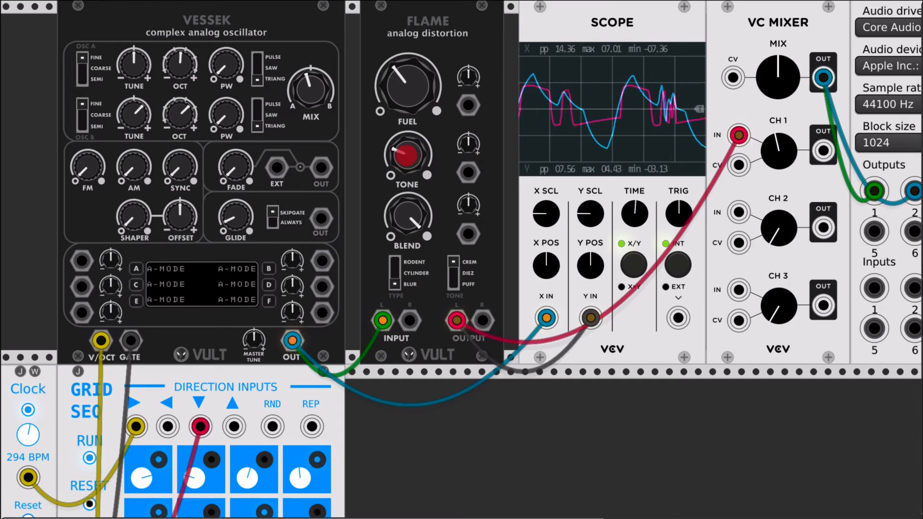
drag(407, 86, 418, 109)
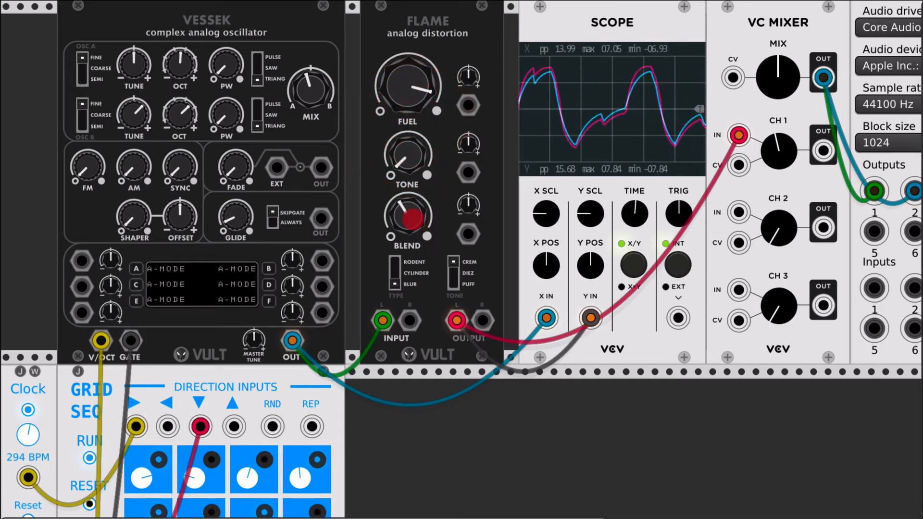
drag(407, 214, 418, 226)
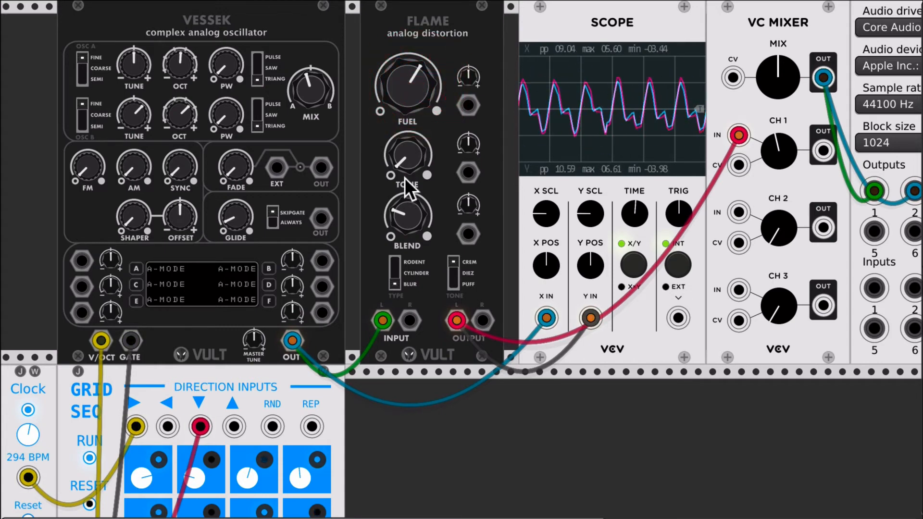
drag(407, 157, 412, 147)
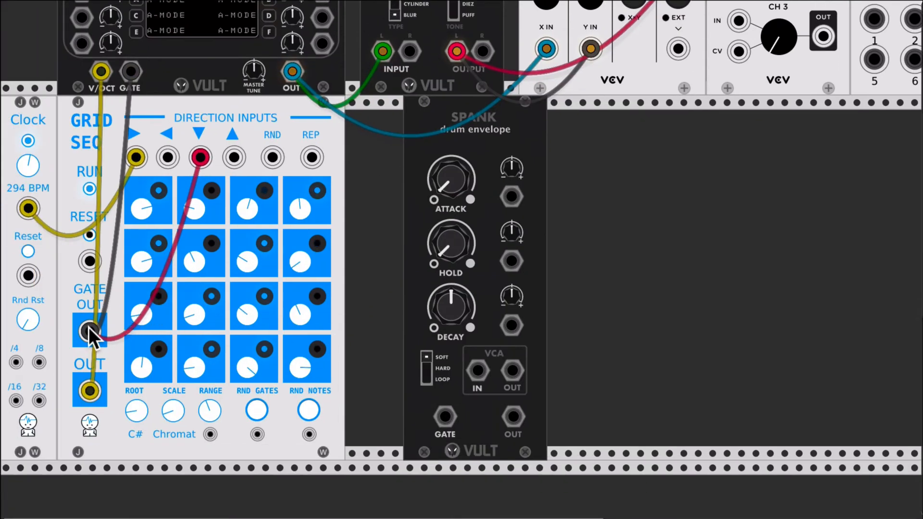
Step: Cable GridSeq's GATE OUT to Spank's GATE input and set Spank's DECAY time
drag(89, 330, 444, 418)
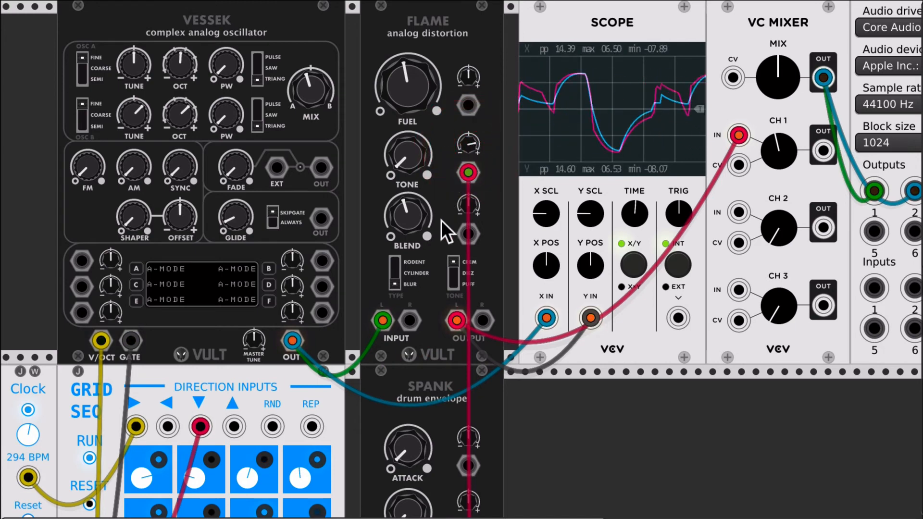
scroll(down, 3)
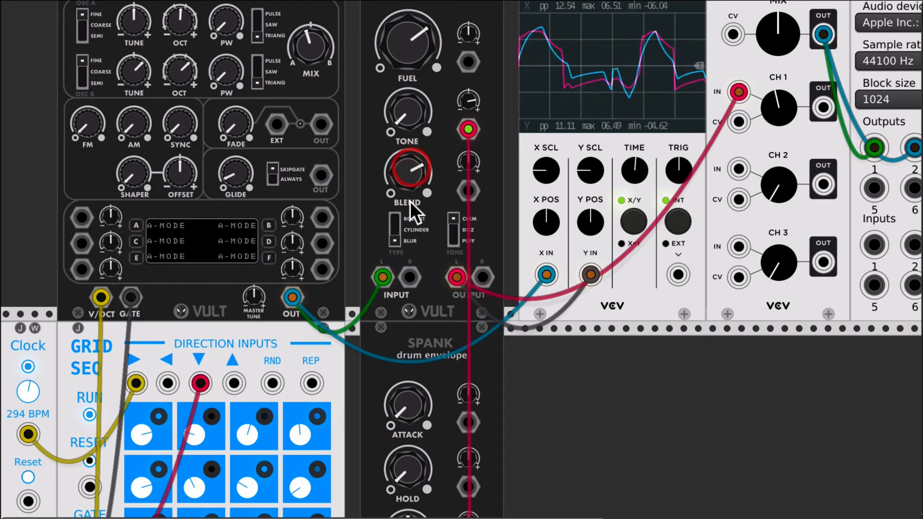
scroll(down, 3)
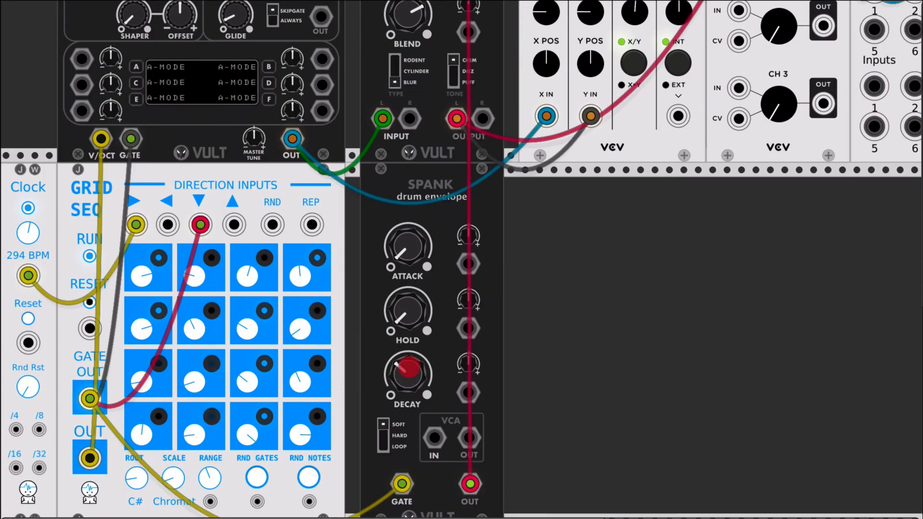
drag(408, 366, 418, 358)
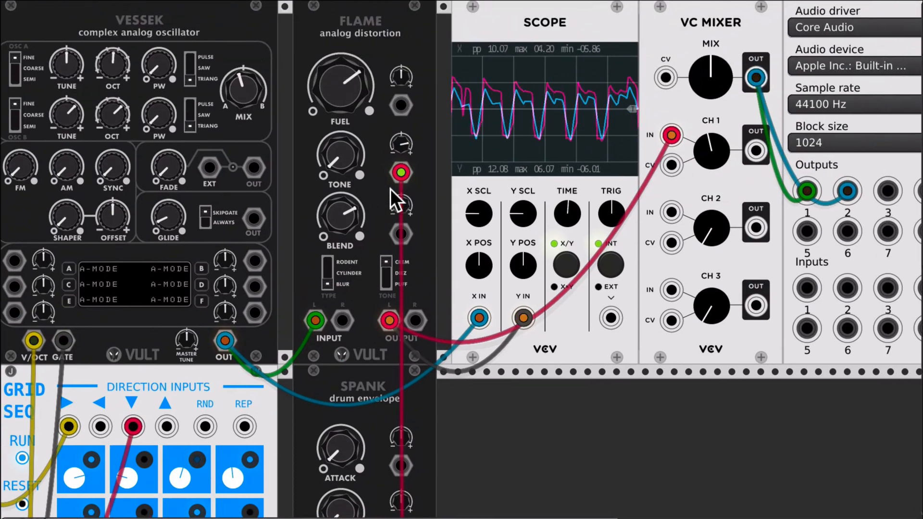
Step: Set Flame's BLEND CV attenuator for how strongly the envelope moves the blend
scroll(down, 3)
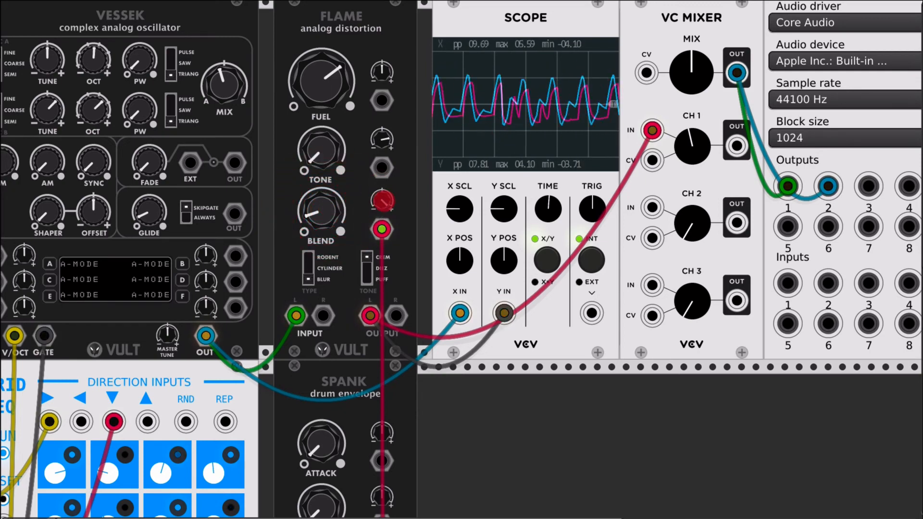
drag(321, 215, 321, 203)
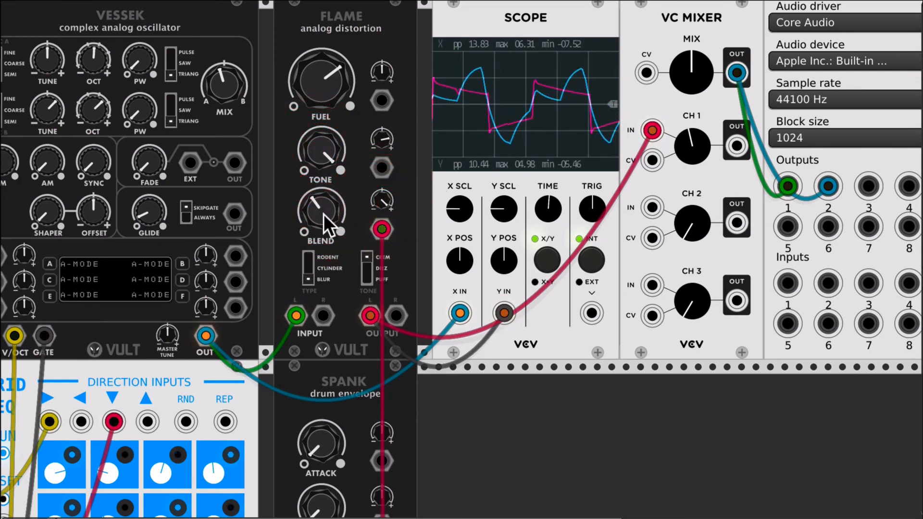
Step: Add Fundamental LFO-1 to sweep Flame's tone, then readjust FUEL and pull BLEND toward clean
scroll(down, 3)
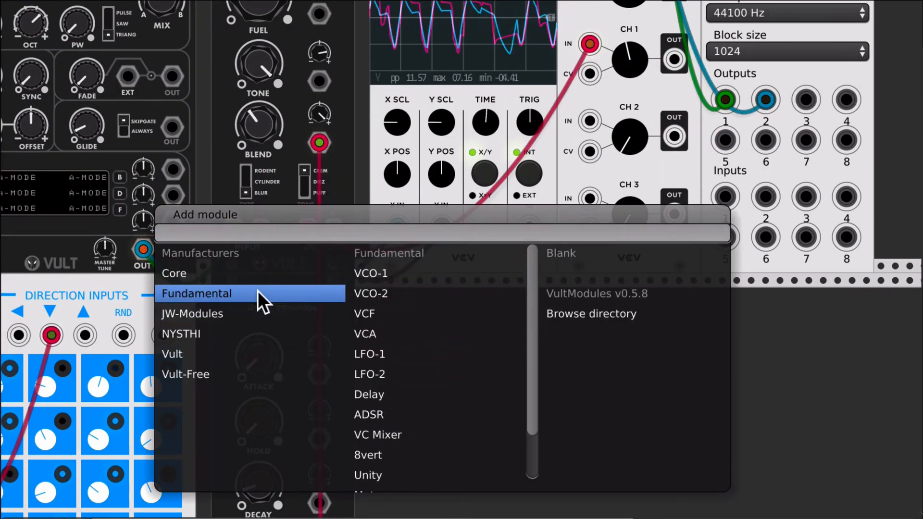
click(369, 354)
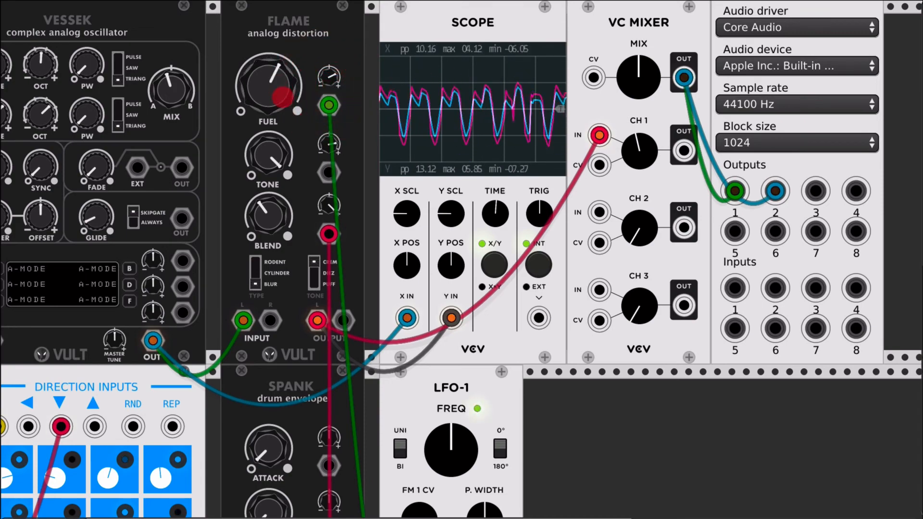
drag(280, 85, 283, 97)
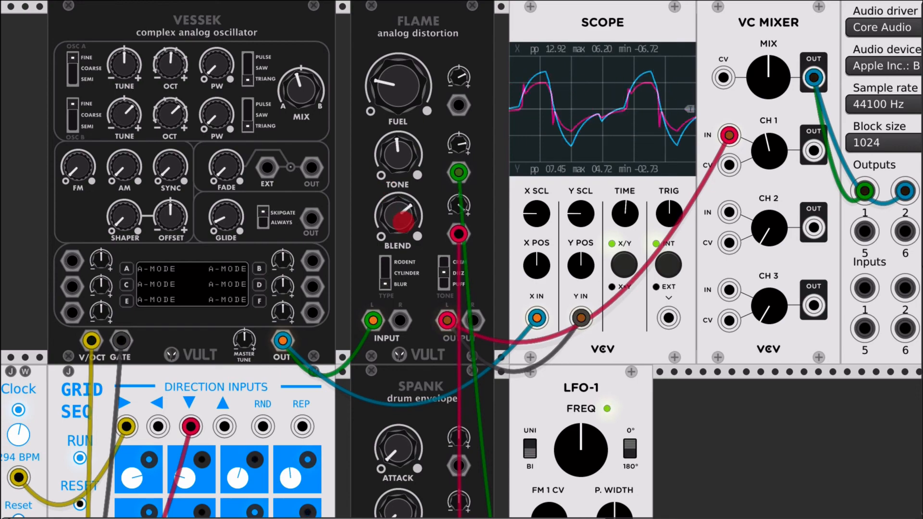
drag(398, 219, 394, 227)
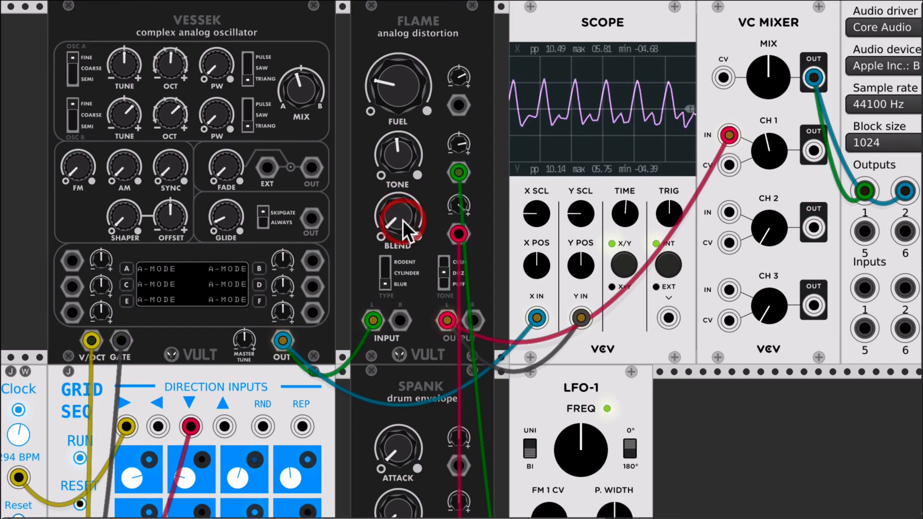
scroll(down, 3)
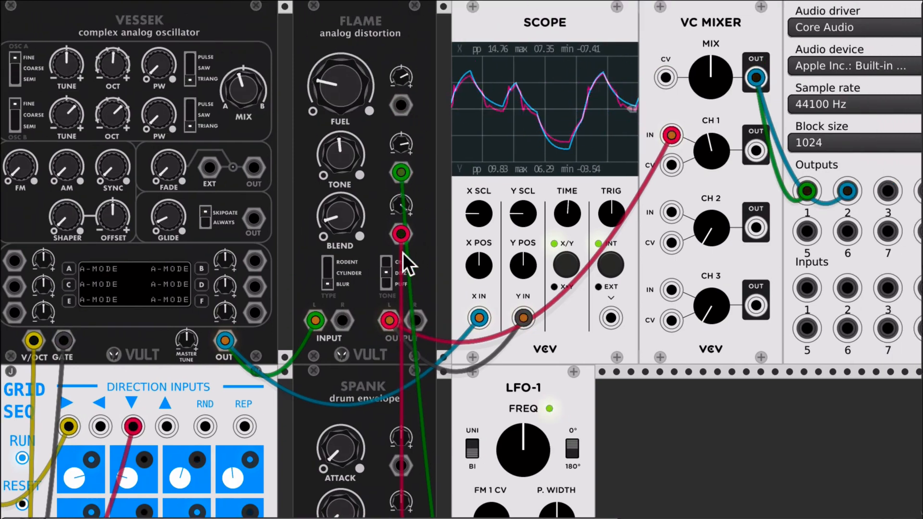
mouse_move(392, 165)
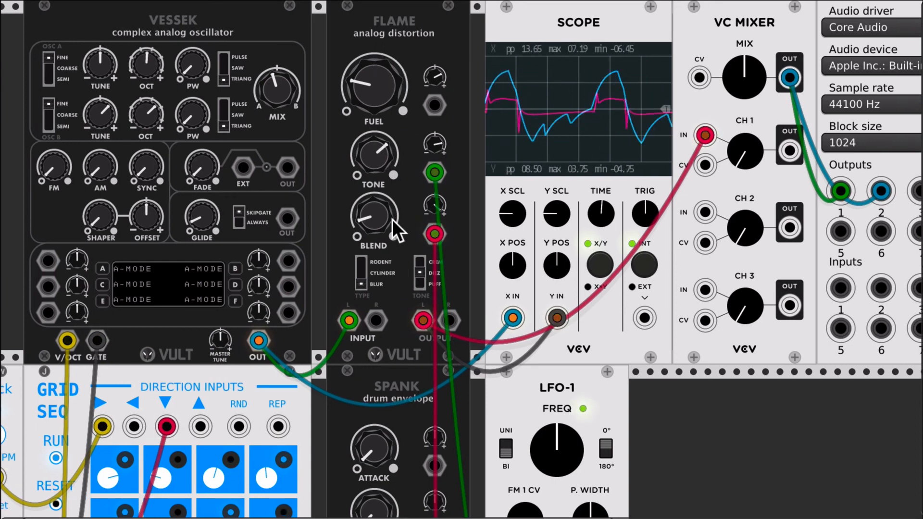
scroll(down, 3)
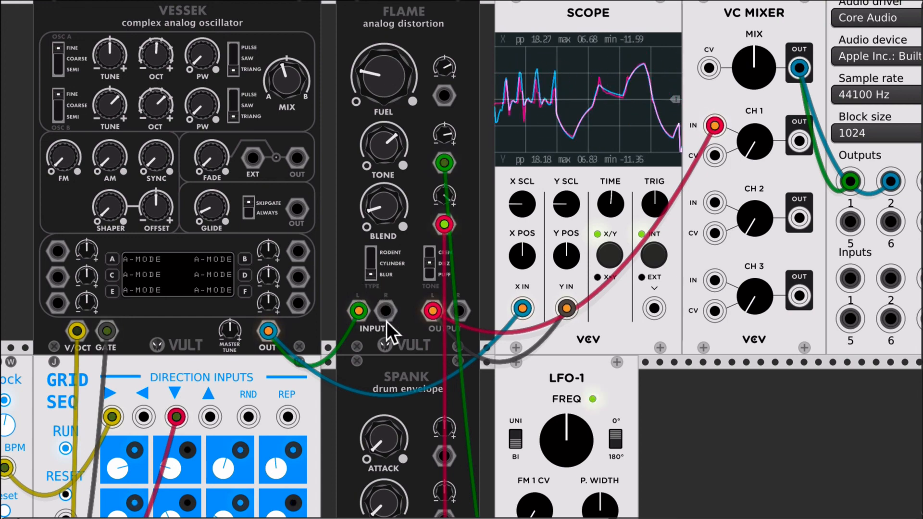
mouse_move(369, 10)
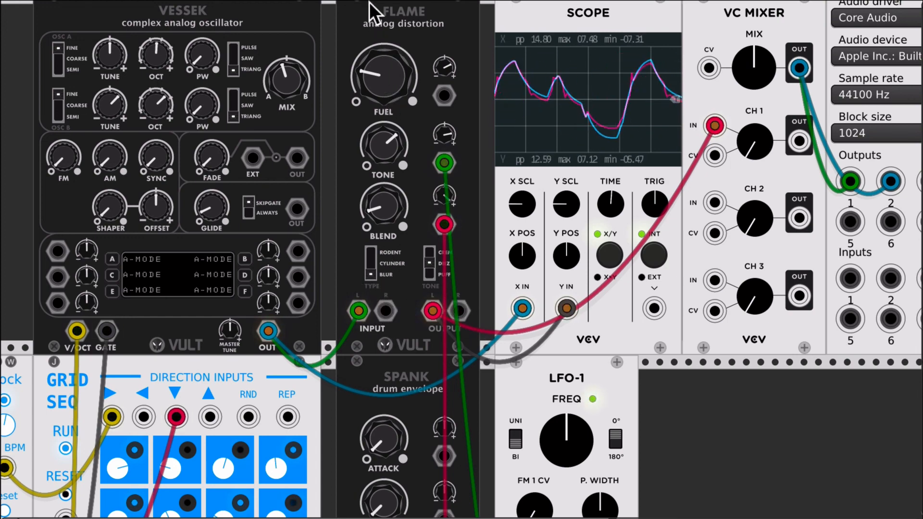